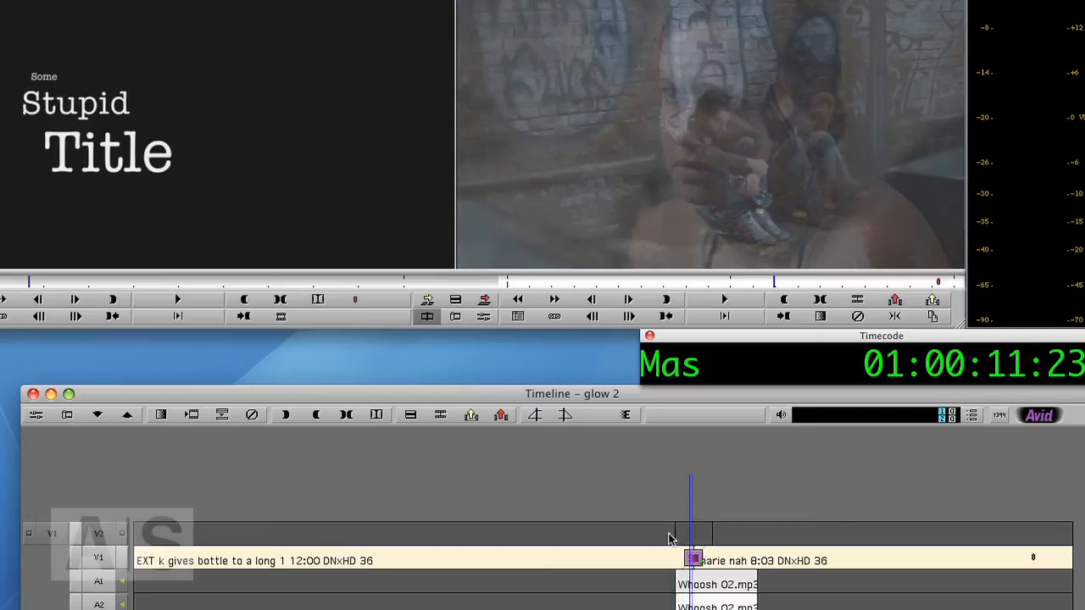
Bring up the Effect Palette from the Tools menu and browse its Image category for the Blur Effect.
left_click(54, 11)
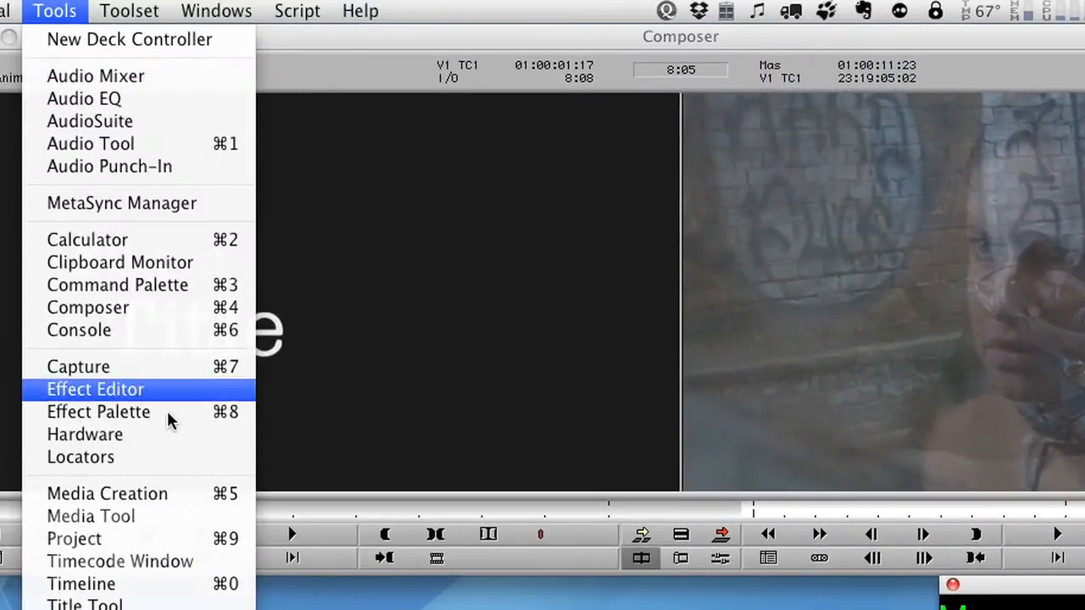
left_click(99, 412)
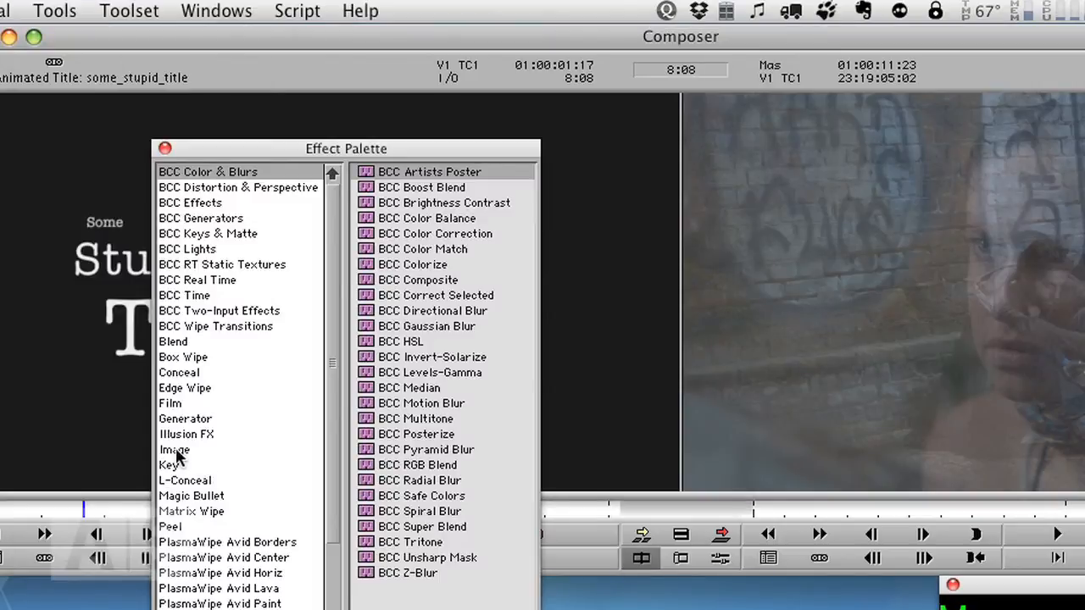
left_click(174, 449)
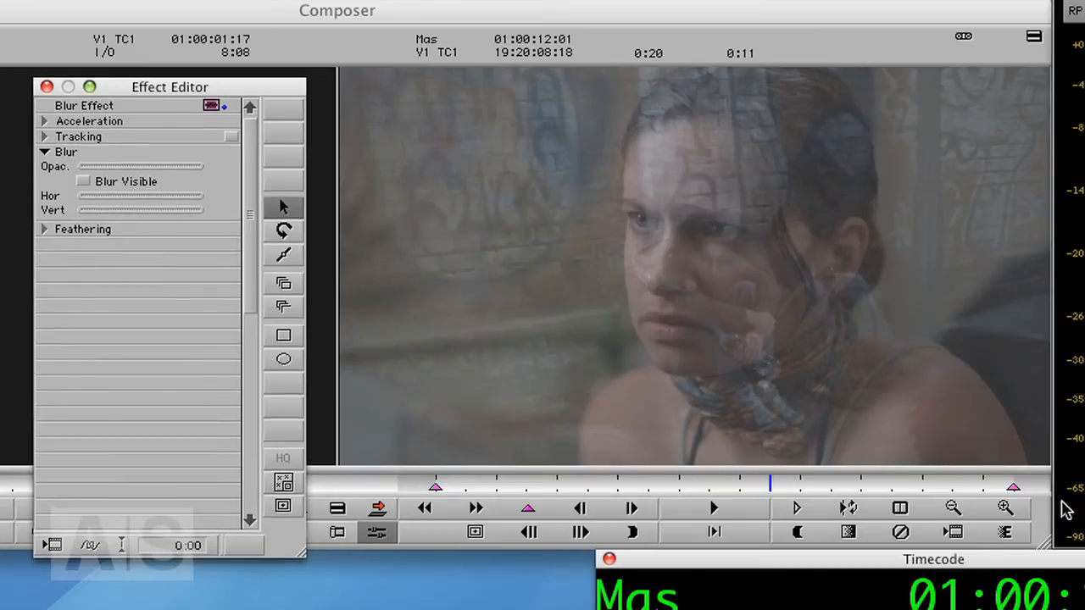
Zoom out the record monitor, enable Blur Visible and raise the Hor and Vert blur to 15.
left_click(953, 508)
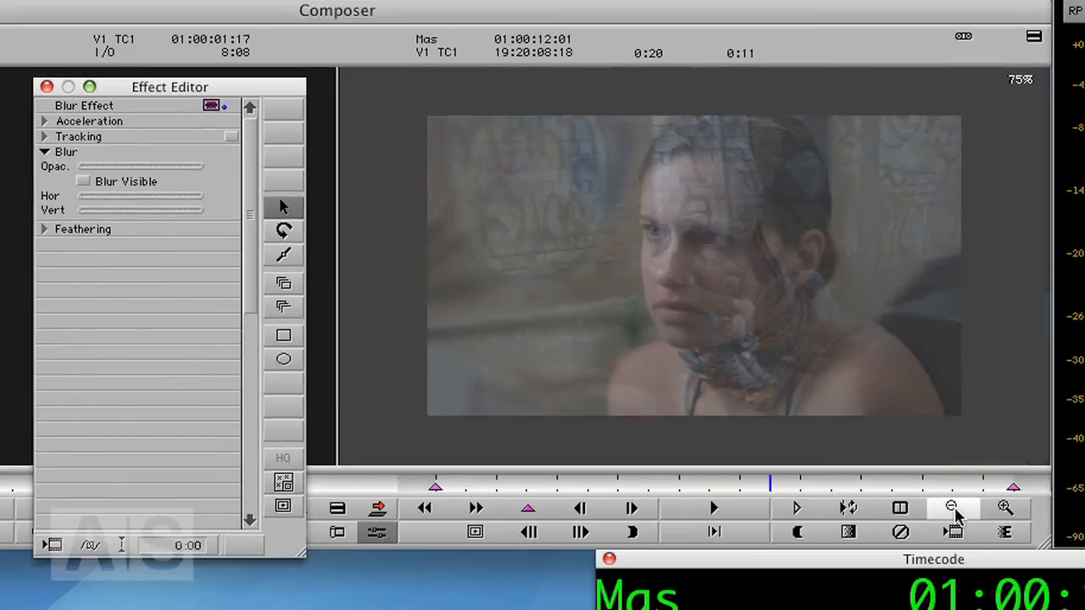
left_click(83, 179)
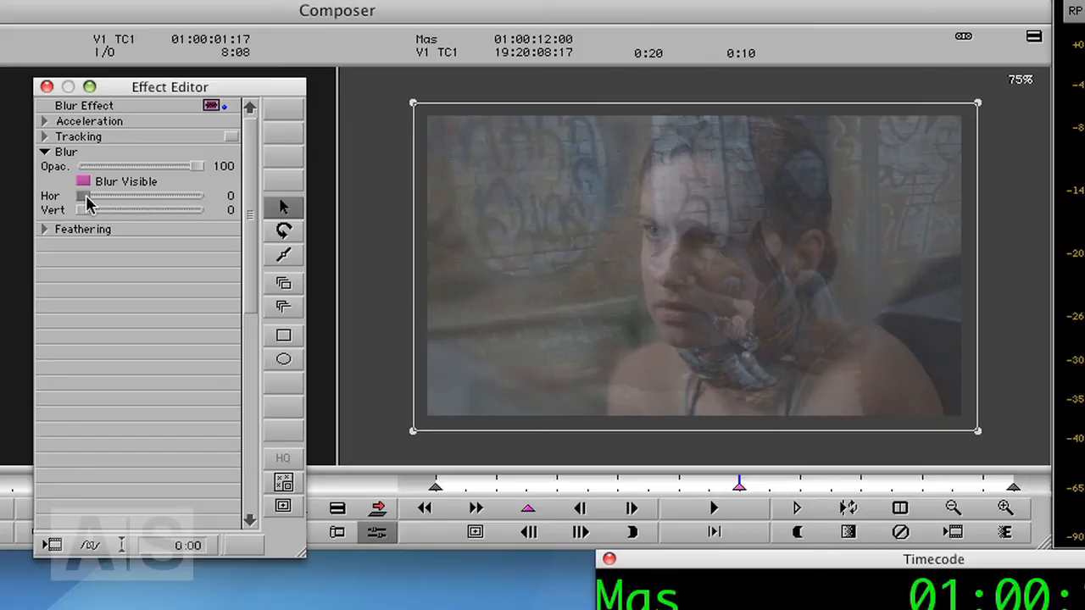
left_click_drag(83, 196, 100, 197)
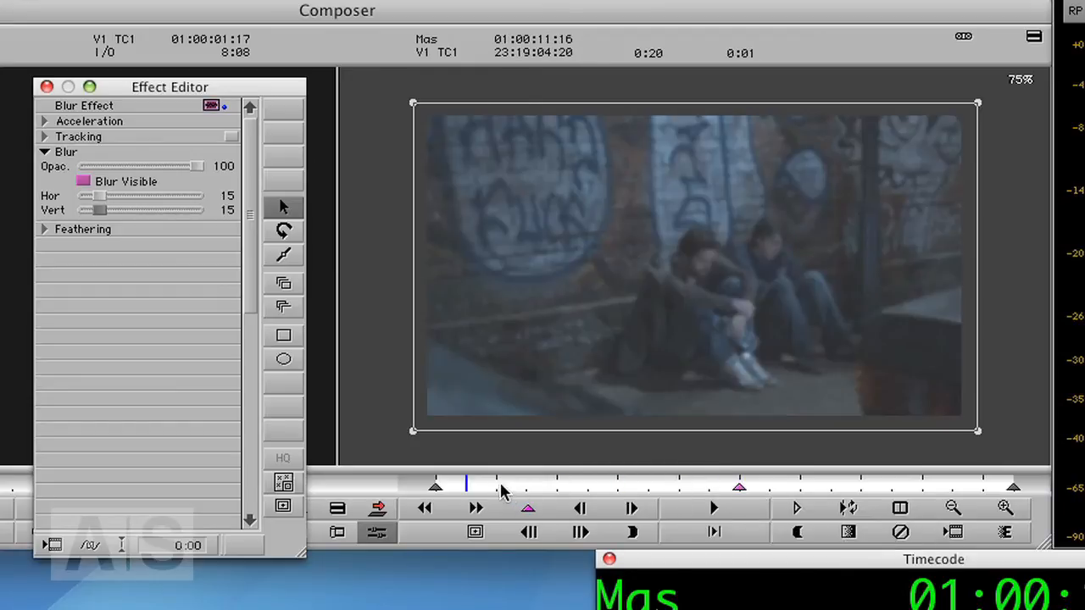
left_click(740, 483)
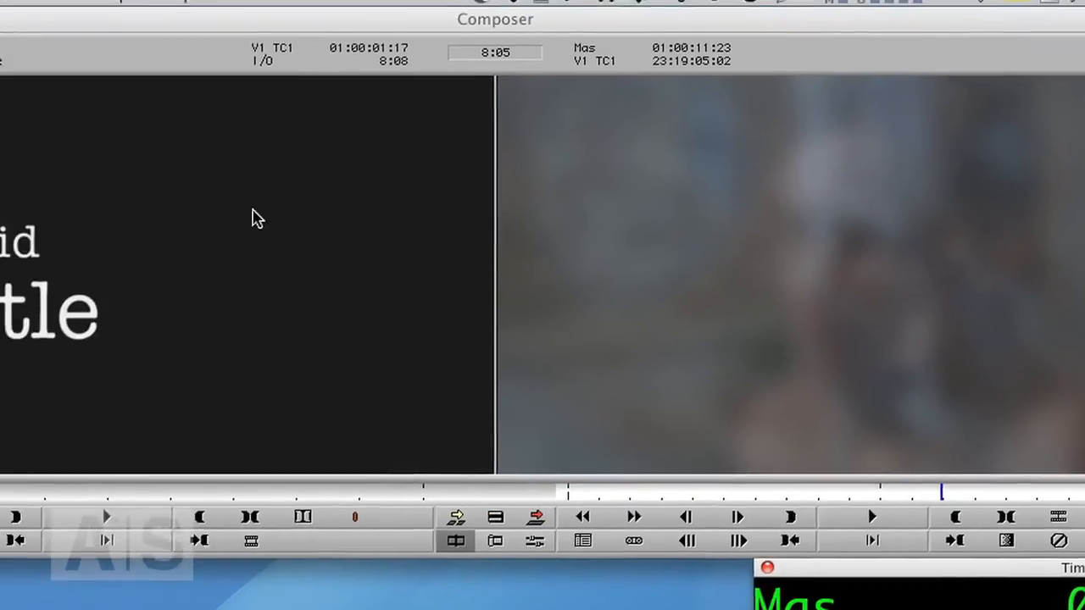
Apply Image > Color Effect from the Effect Palette onto the blurred clip.
left_click(185, 10)
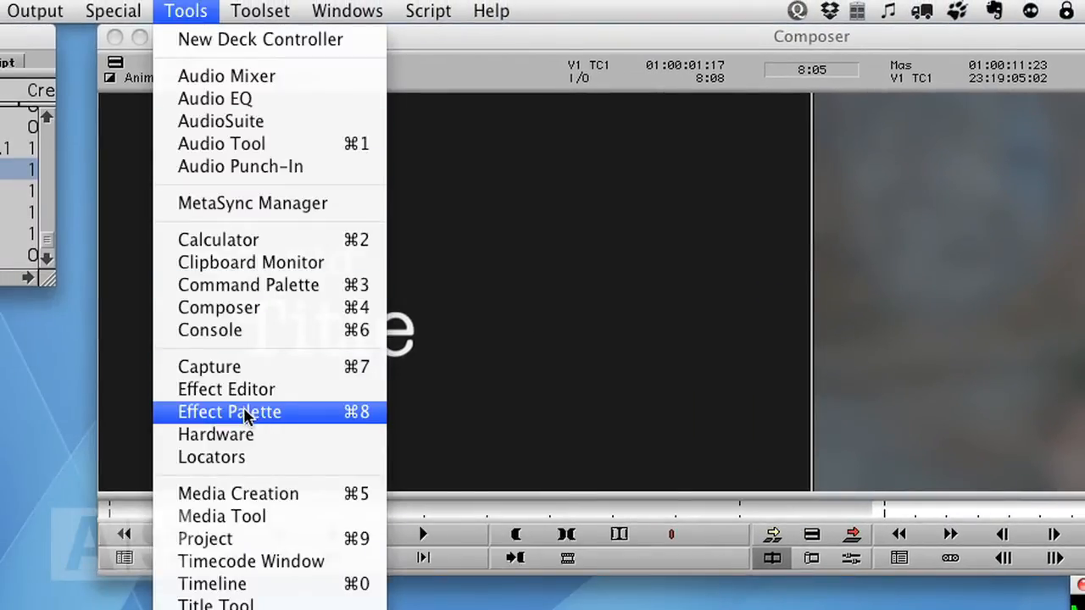
left_click(229, 412)
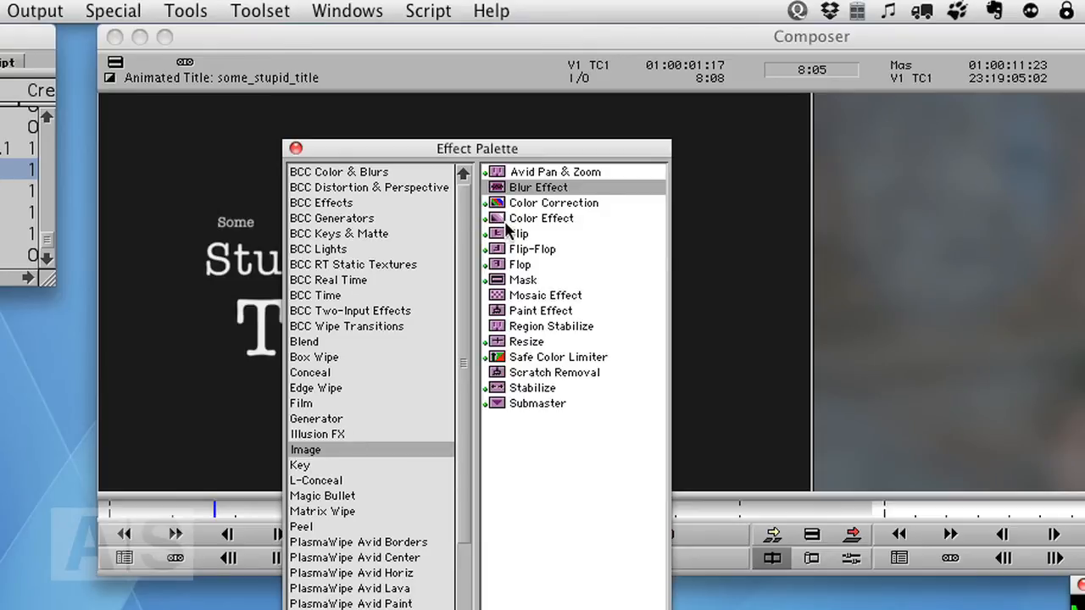
left_click(541, 217)
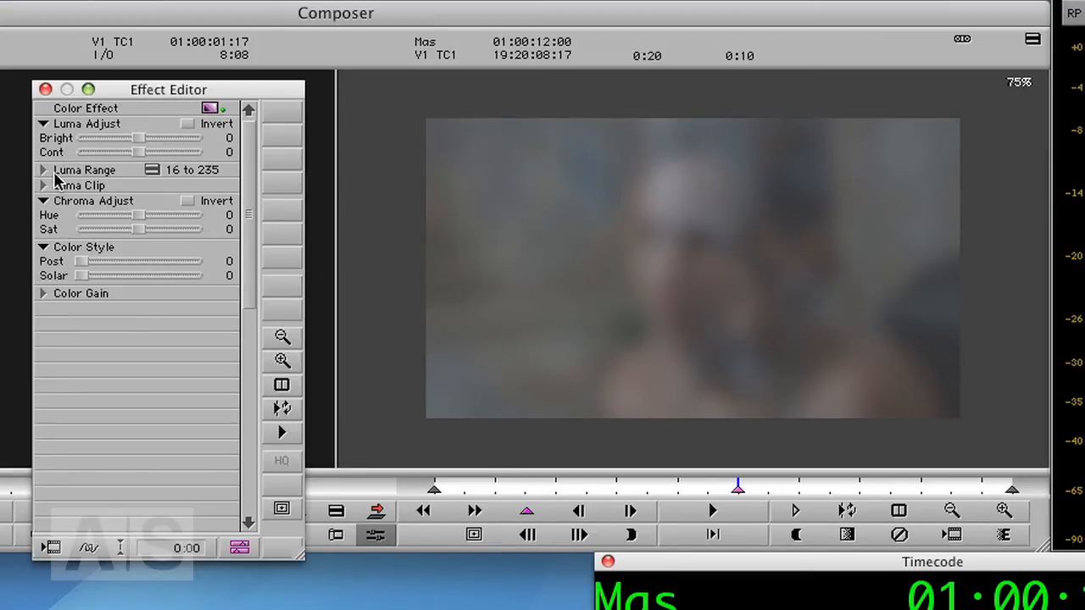
Expand Luma Range and lower the W Point from 235 to about 87 to overexpose the footage.
left_click(44, 170)
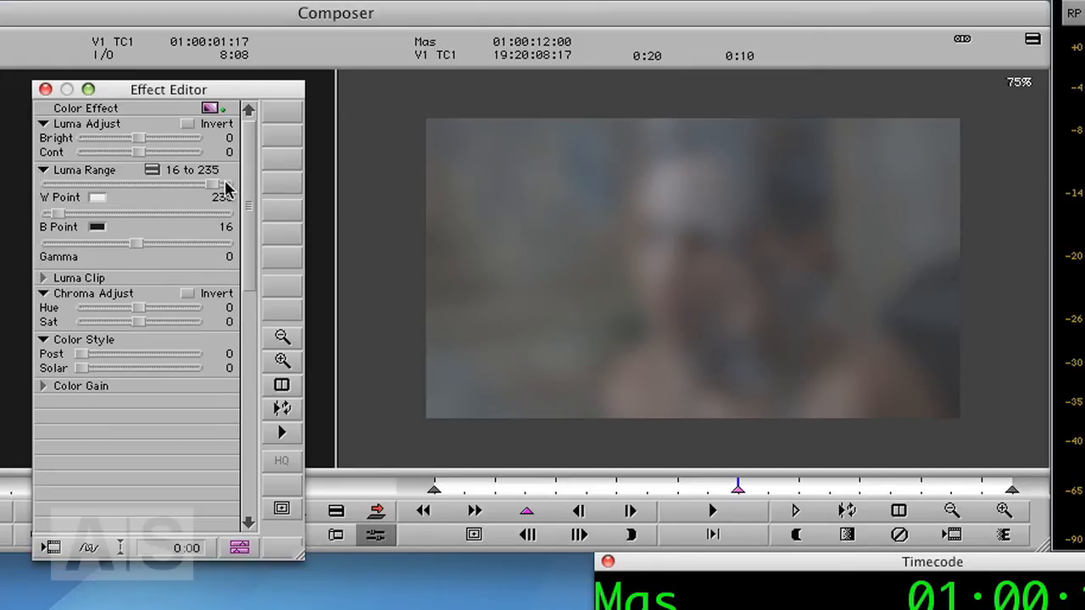
left_click_drag(224, 184, 195, 184)
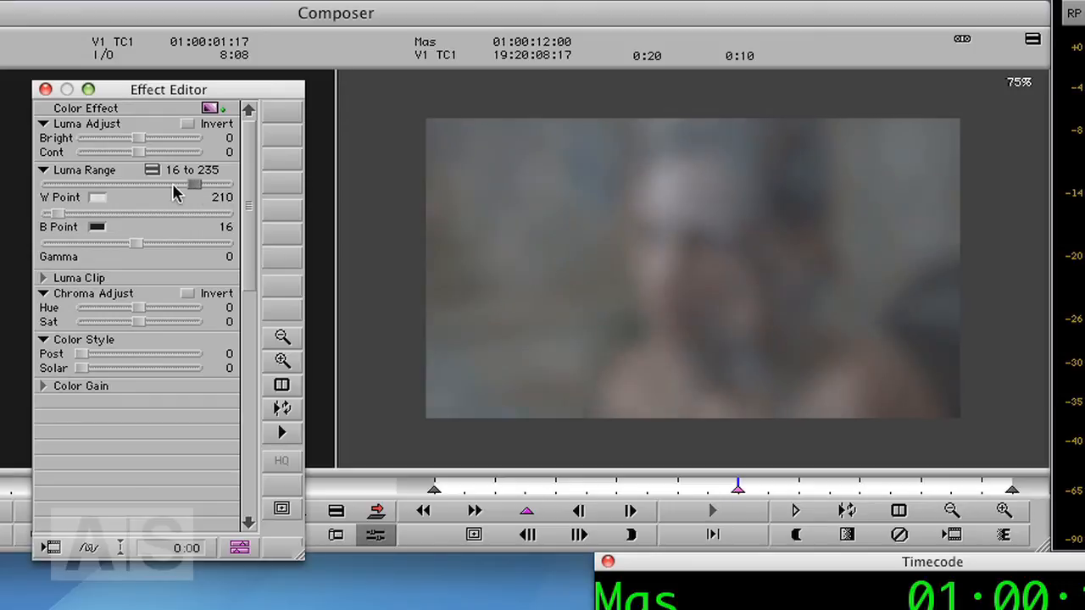
left_click_drag(194, 183, 110, 183)
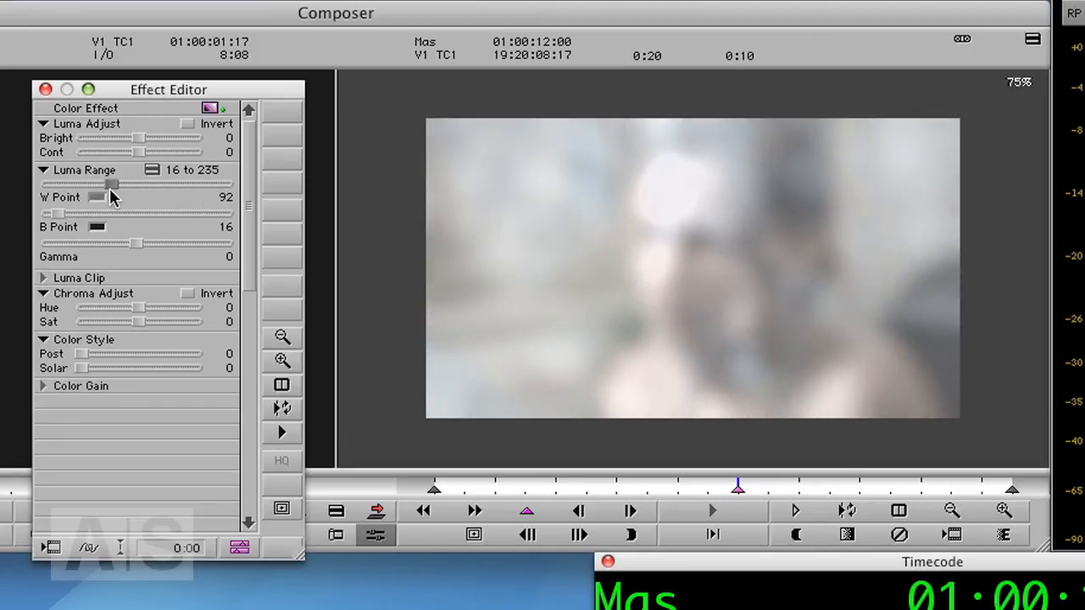
left_click_drag(115, 183, 99, 183)
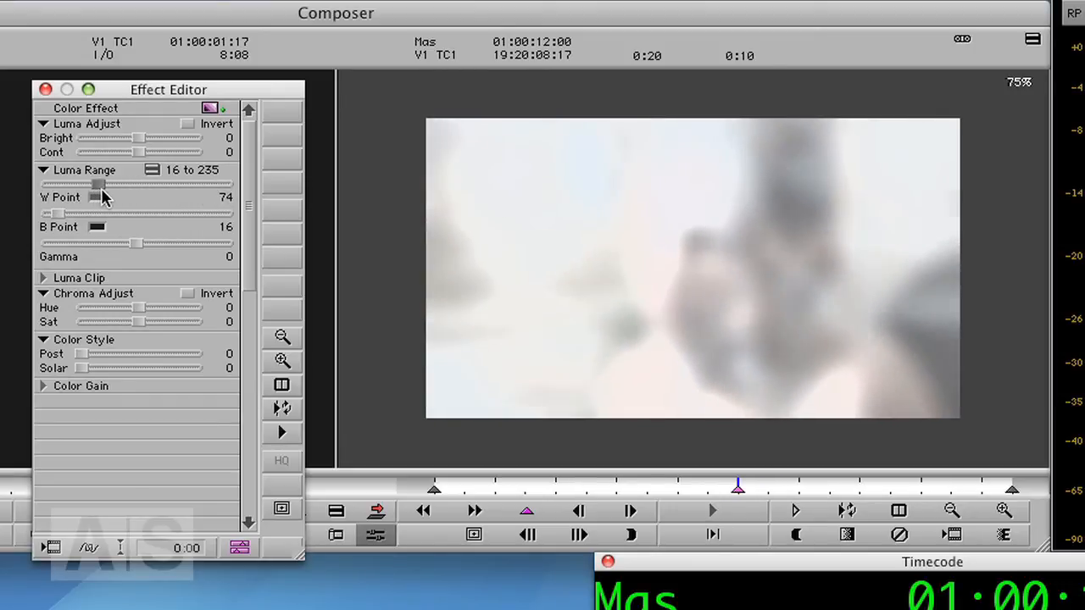
left_click_drag(99, 184, 105, 183)
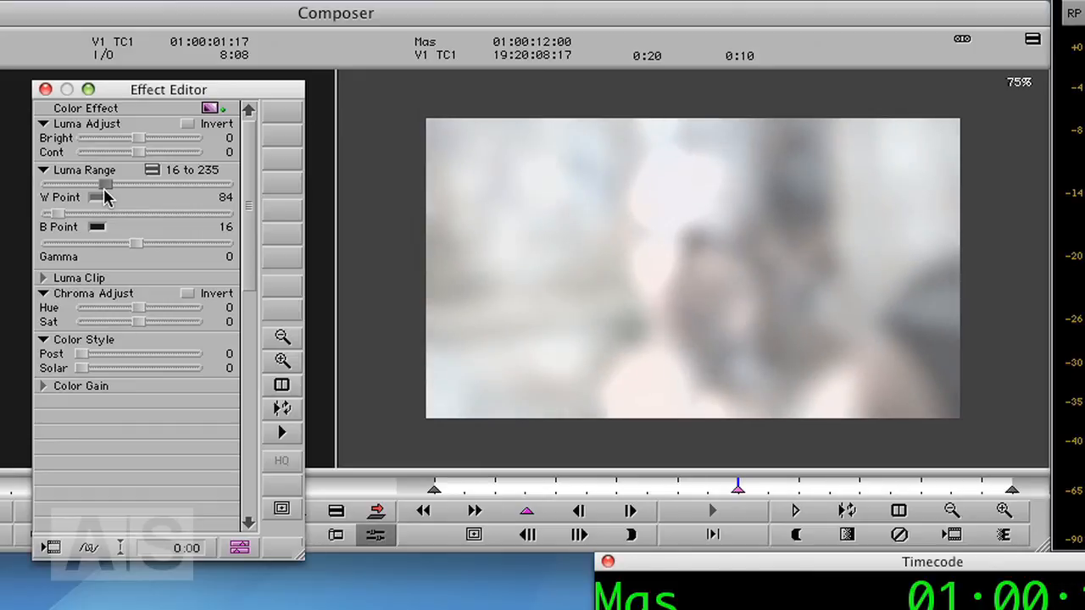
left_click_drag(98, 197, 102, 197)
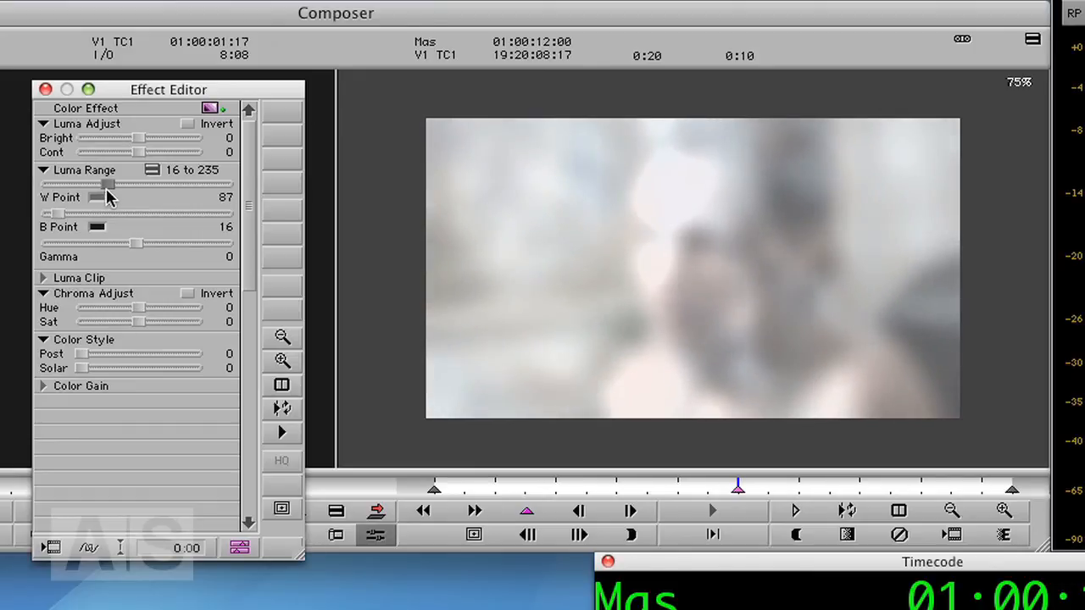
left_click_drag(108, 196, 95, 197)
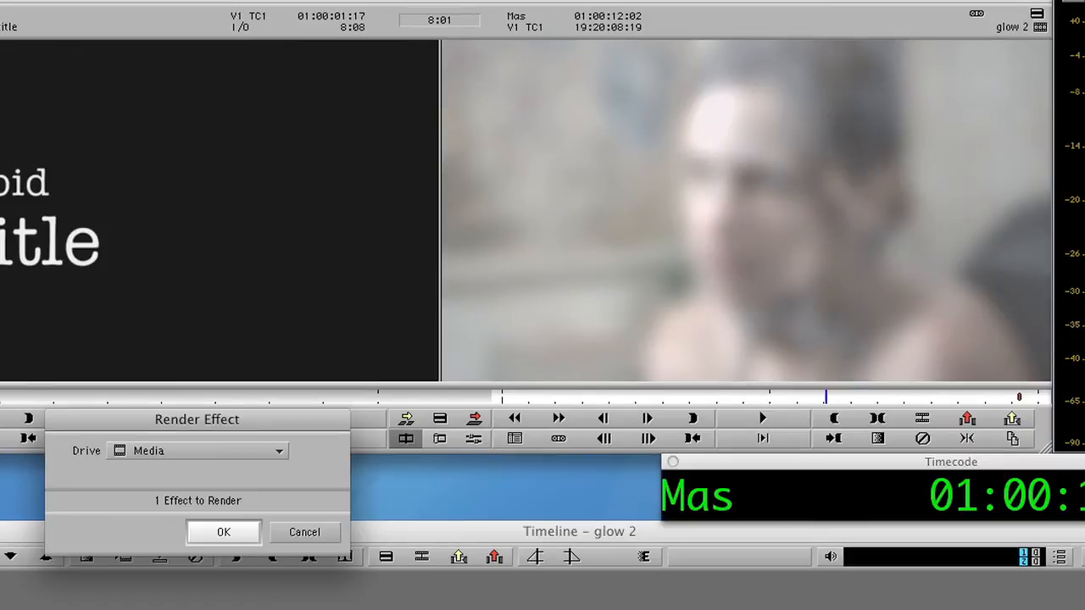
Confirm the Render Effect dialog and reopen the Color Effect settings on the clip.
left_click(224, 532)
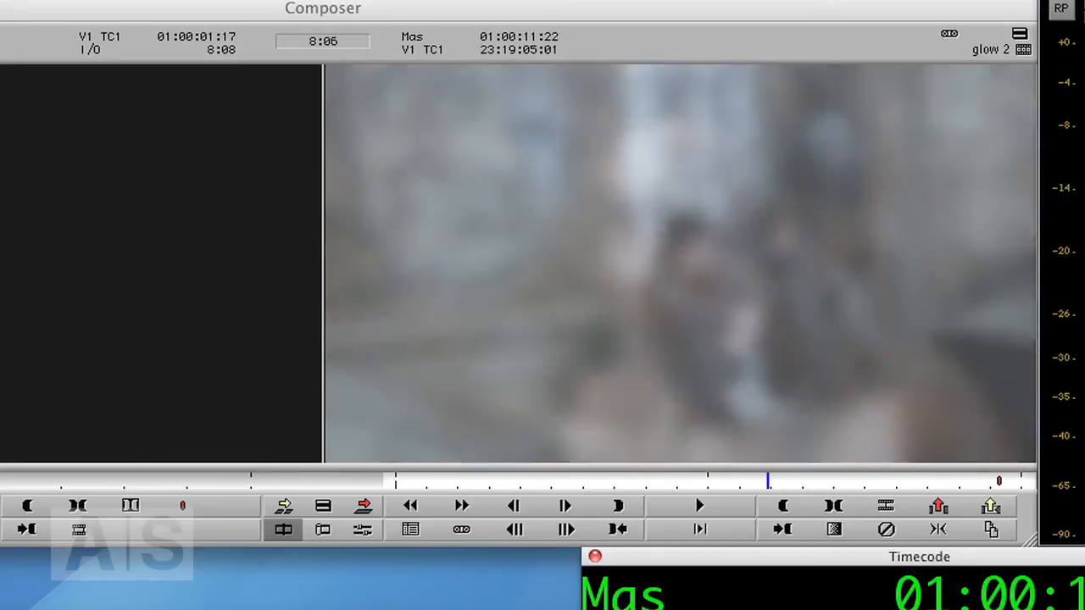
left_click(698, 506)
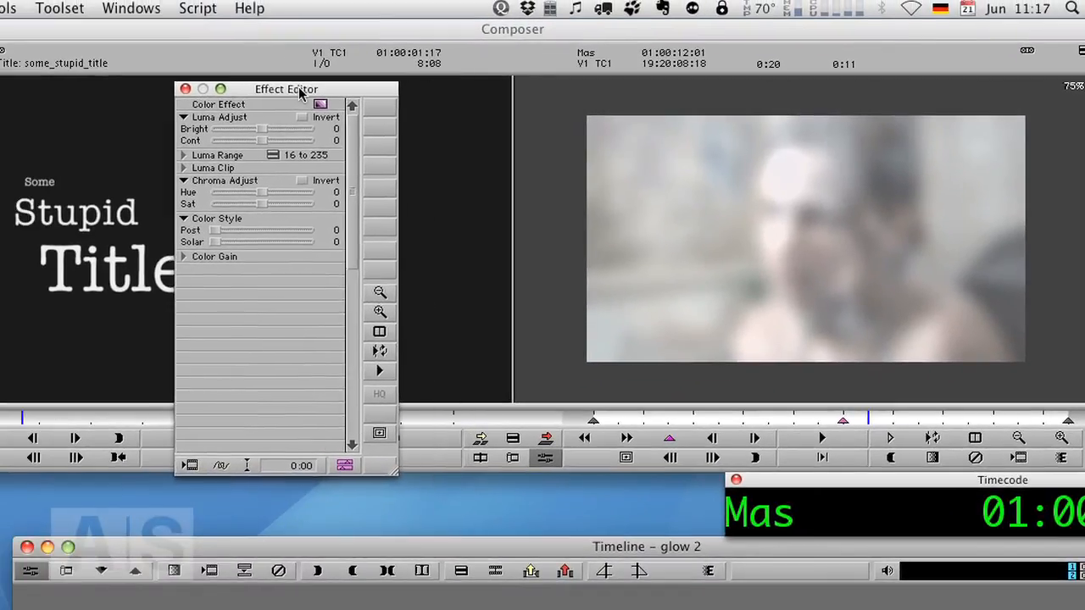
mouse_move(336, 464)
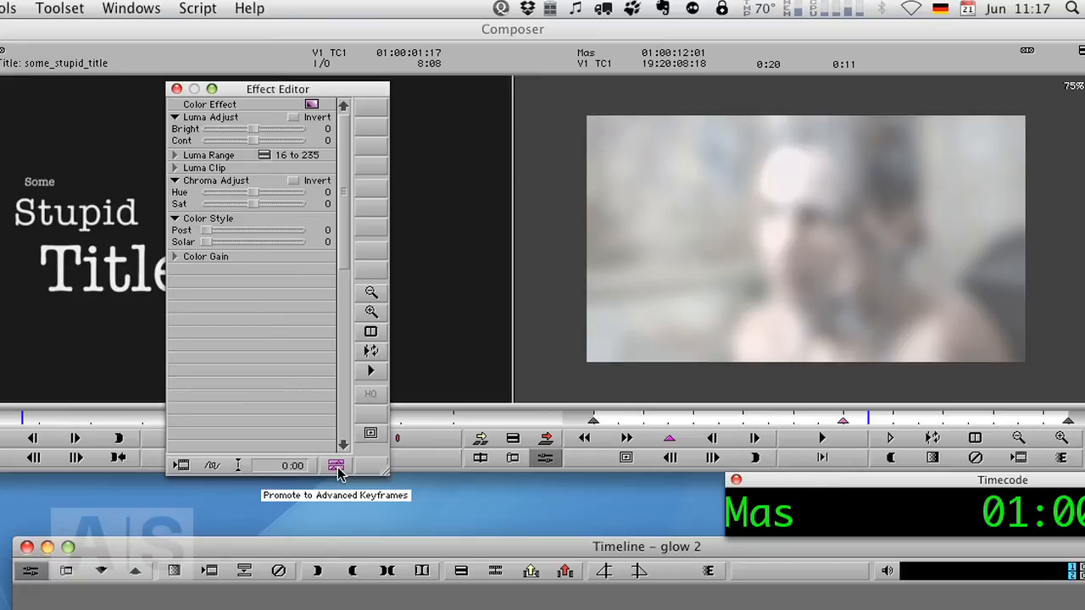
Promote the Color Effect to advanced keyframes and give the V Point graph Bezier interpolation for a smooth curve.
left_click(336, 465)
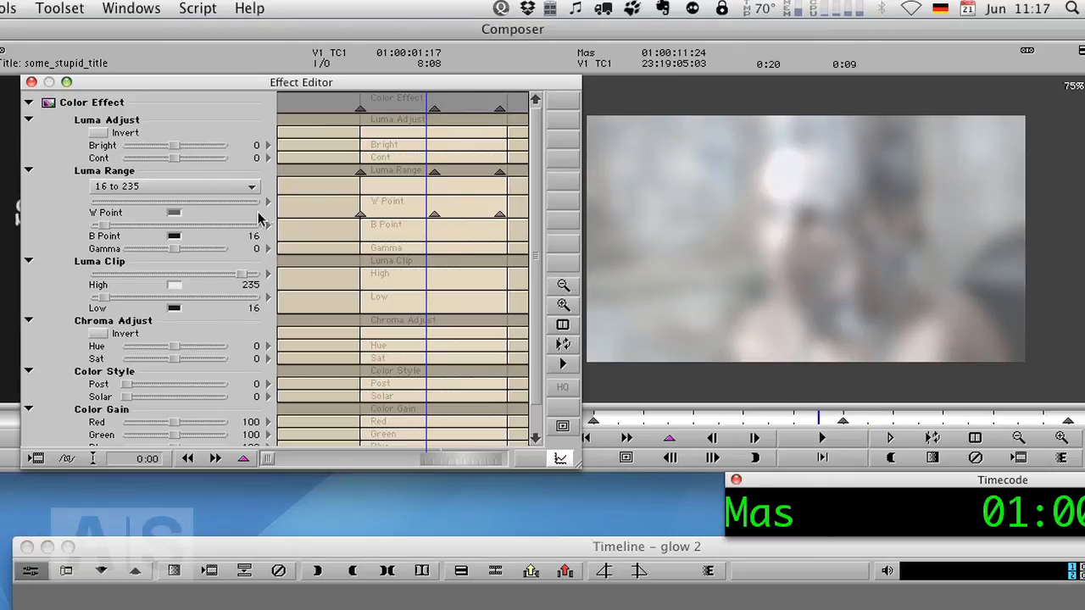
mouse_move(264, 207)
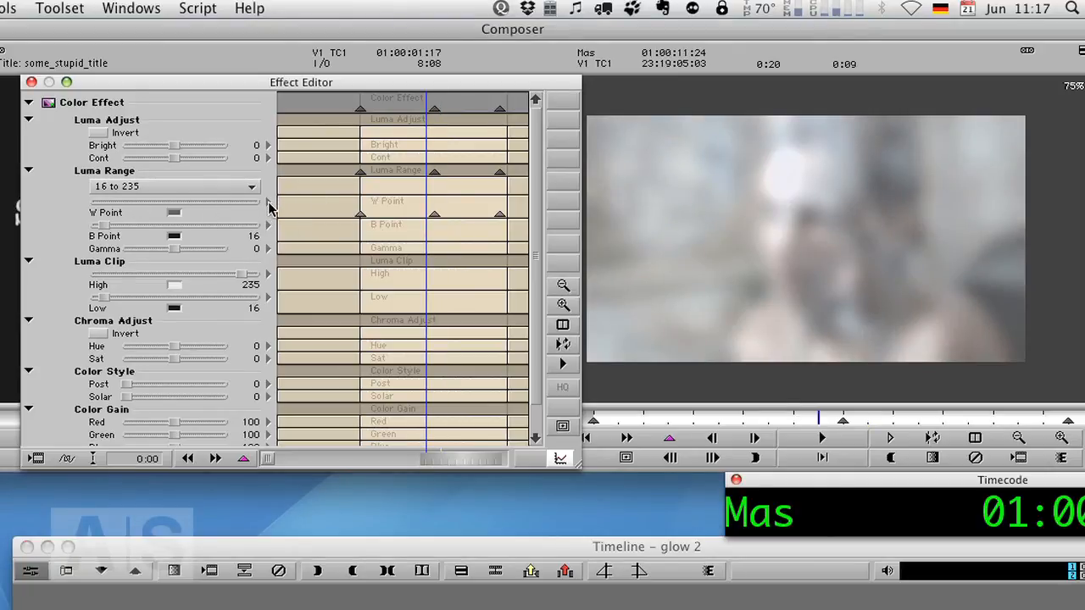
left_click(268, 213)
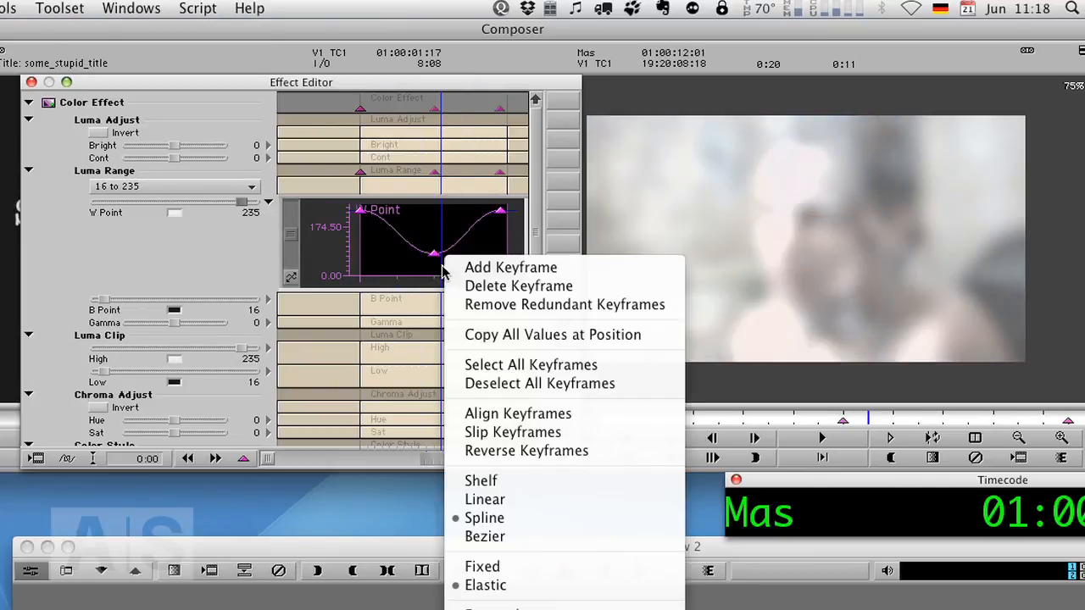
mouse_move(485, 535)
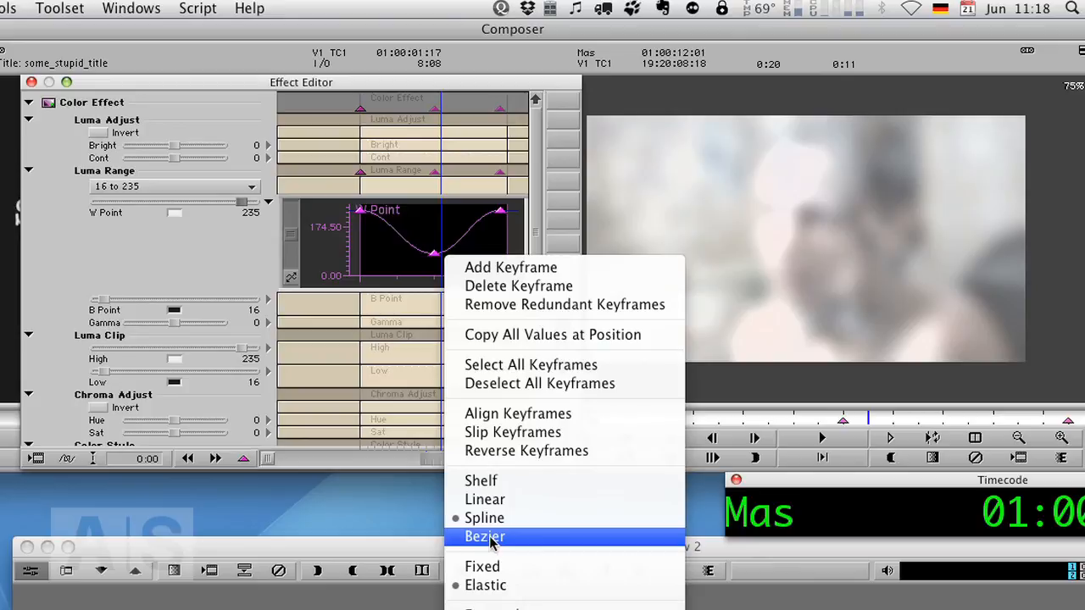
left_click(485, 536)
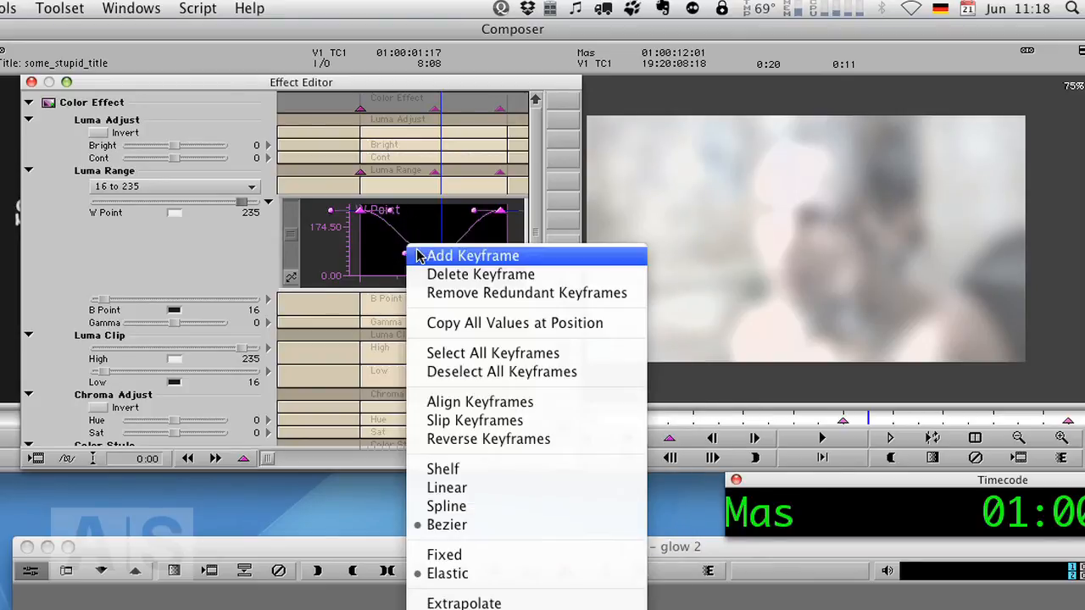
left_click(471, 255)
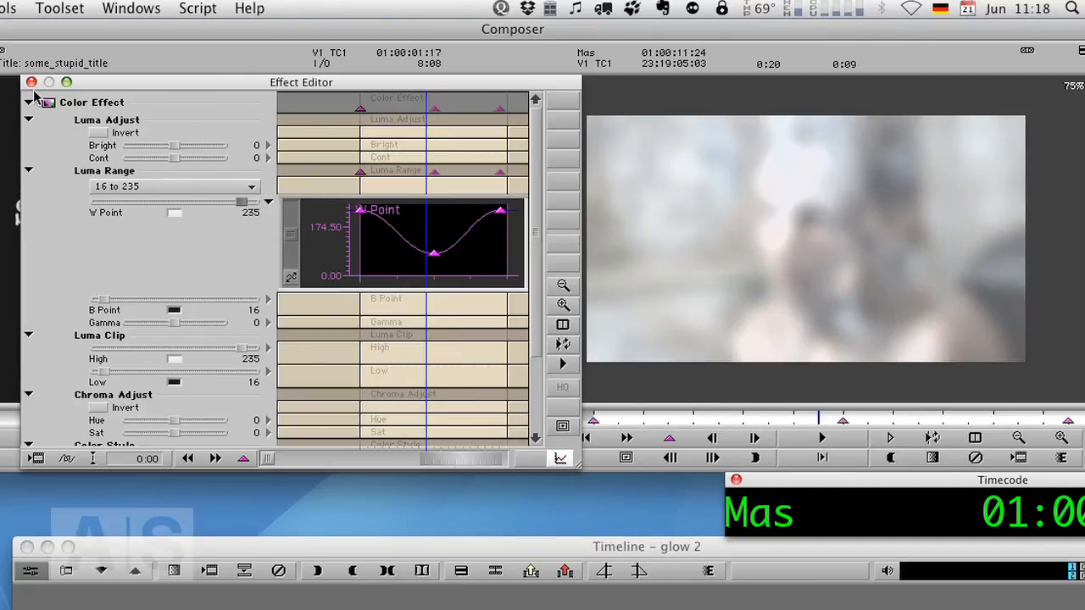
left_click(30, 82)
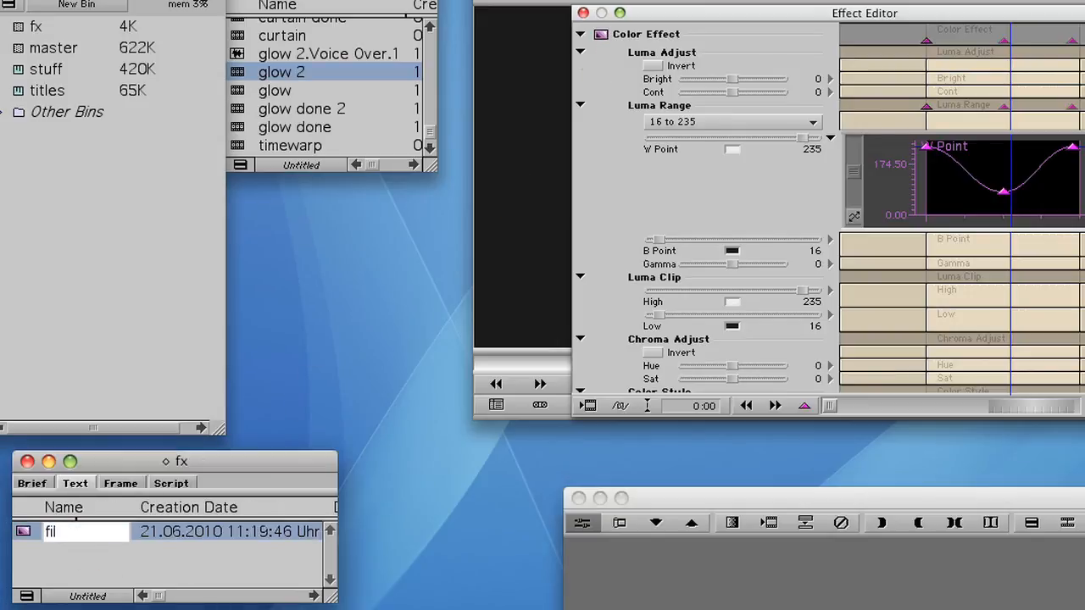
Name the saved effect templates 'film flash blowout' and 'film flash blur' in the fx bin.
type("film flash b")
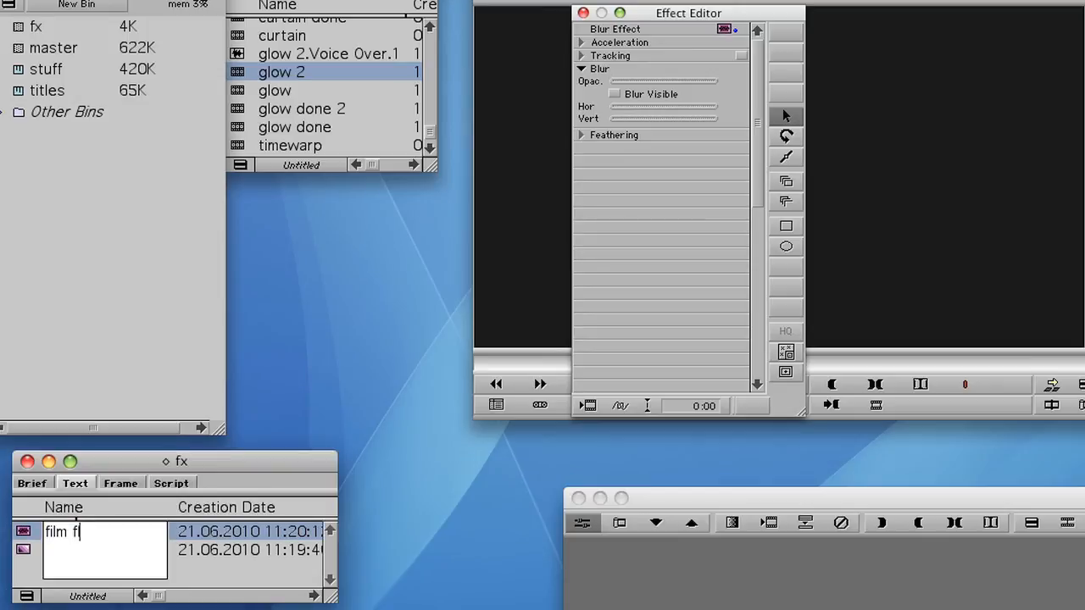
type("lash blur")
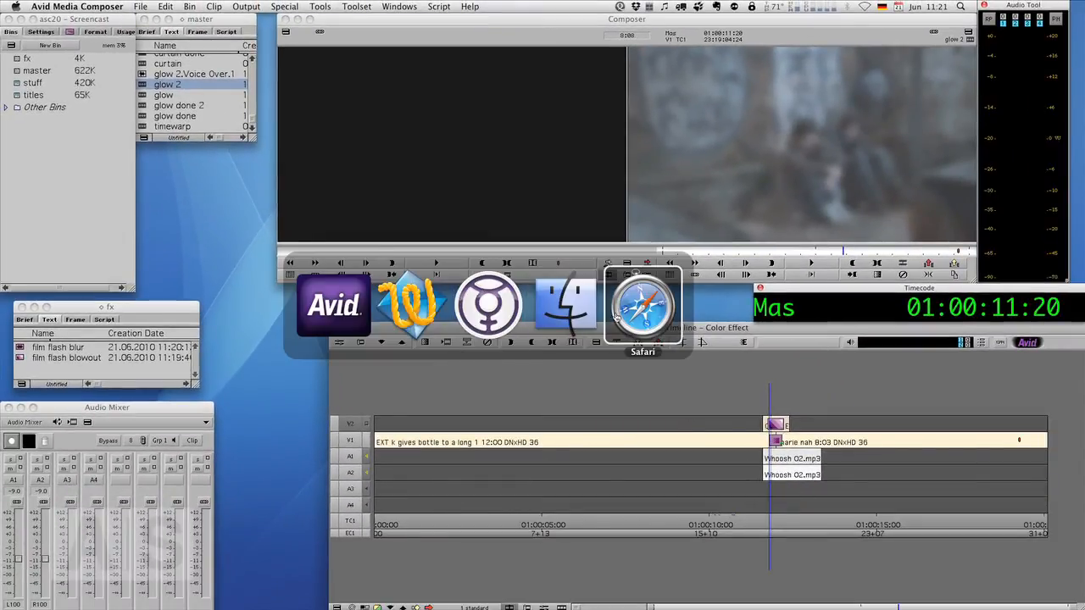
Switch to Safari and view the screencast's Facebook page, then the editor's portfolio website.
left_click(643, 305)
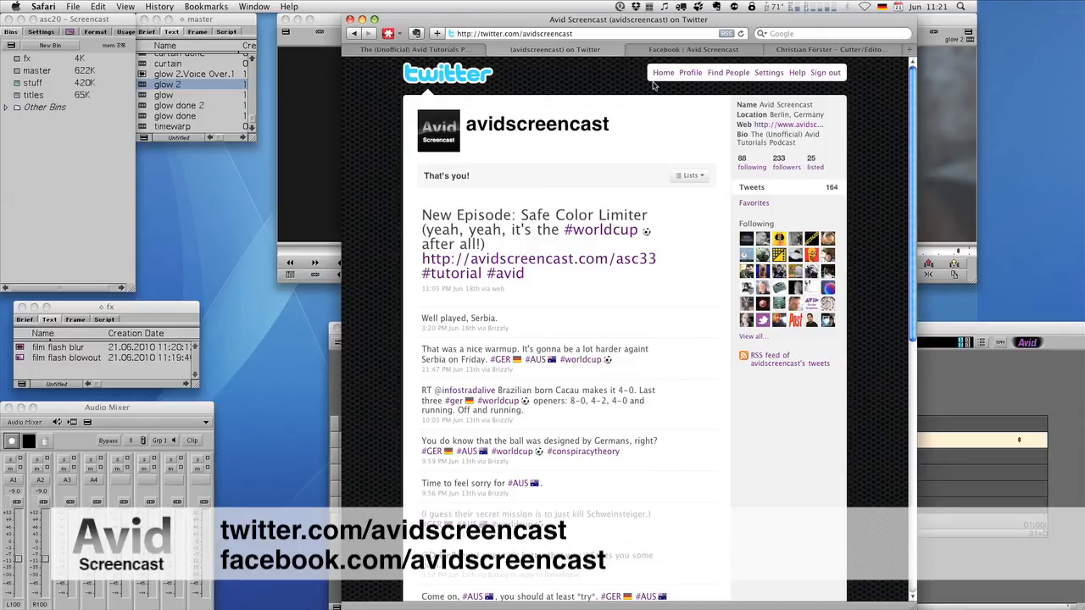
left_click(692, 49)
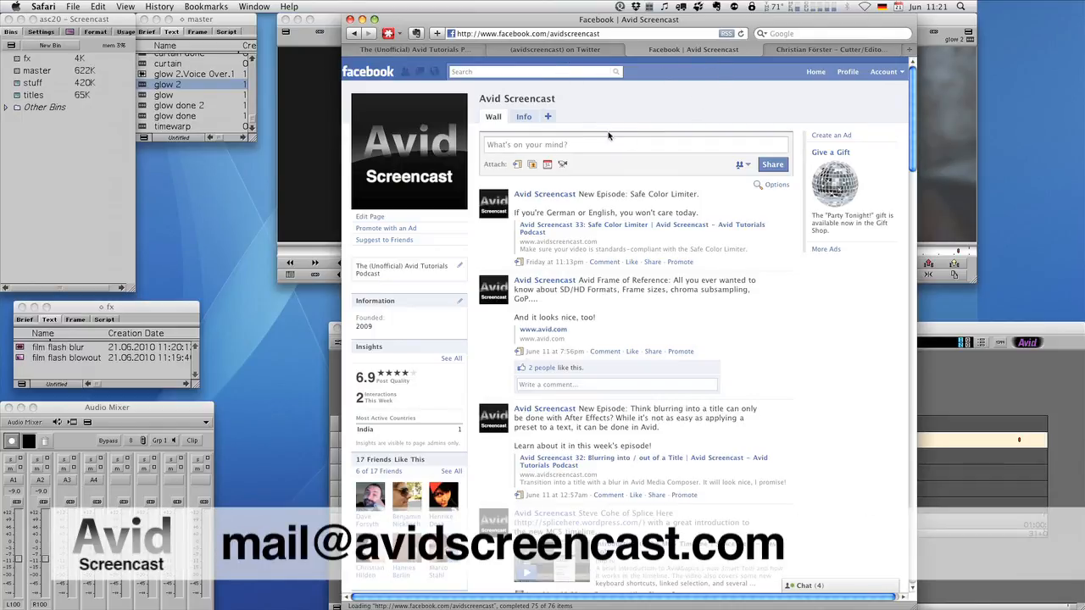
mouse_move(801, 59)
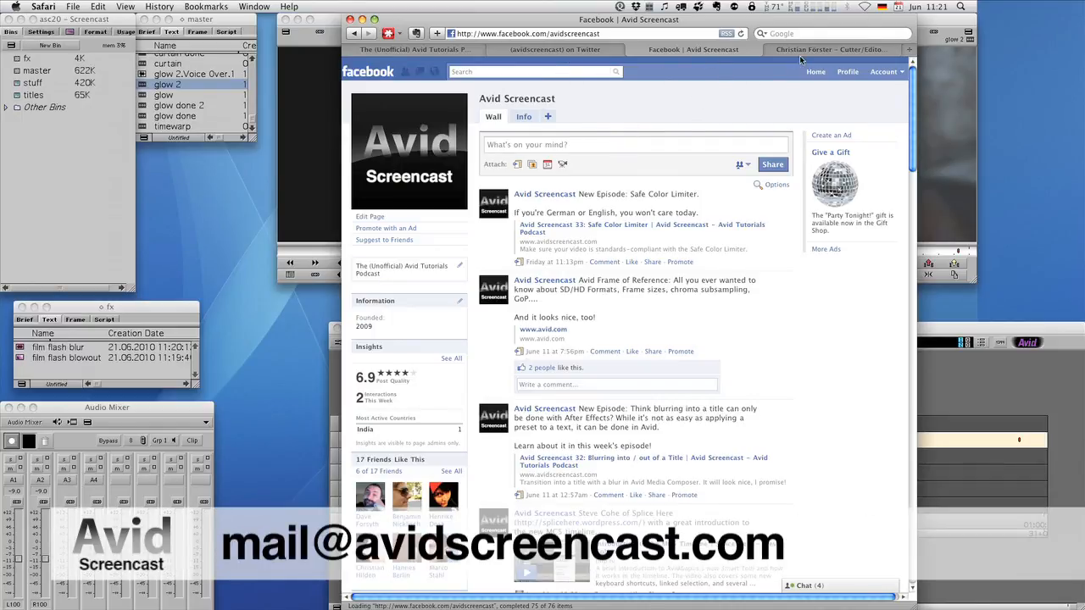
left_click(831, 49)
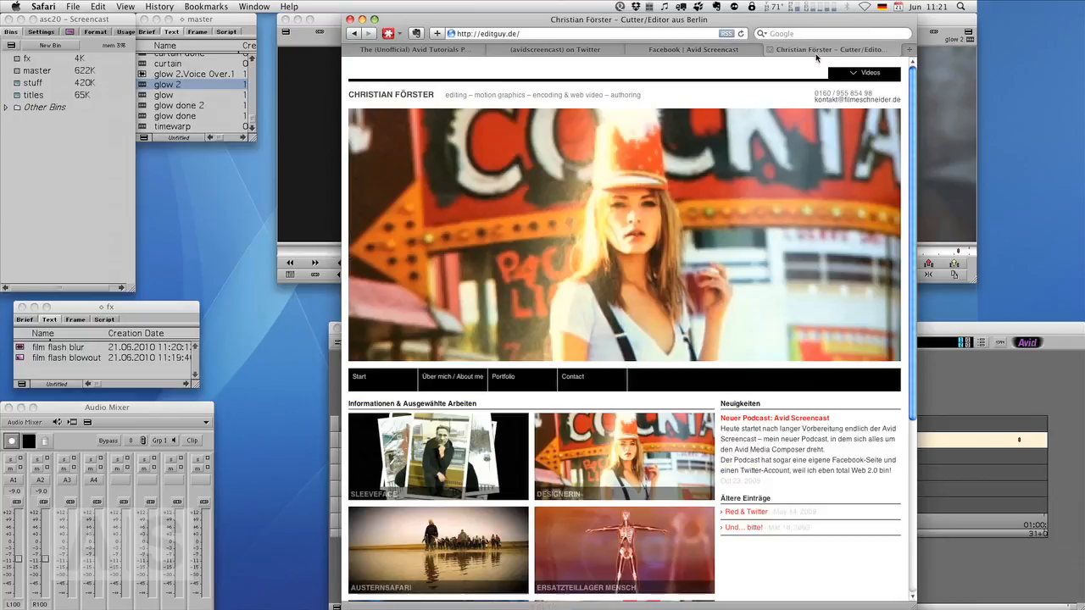